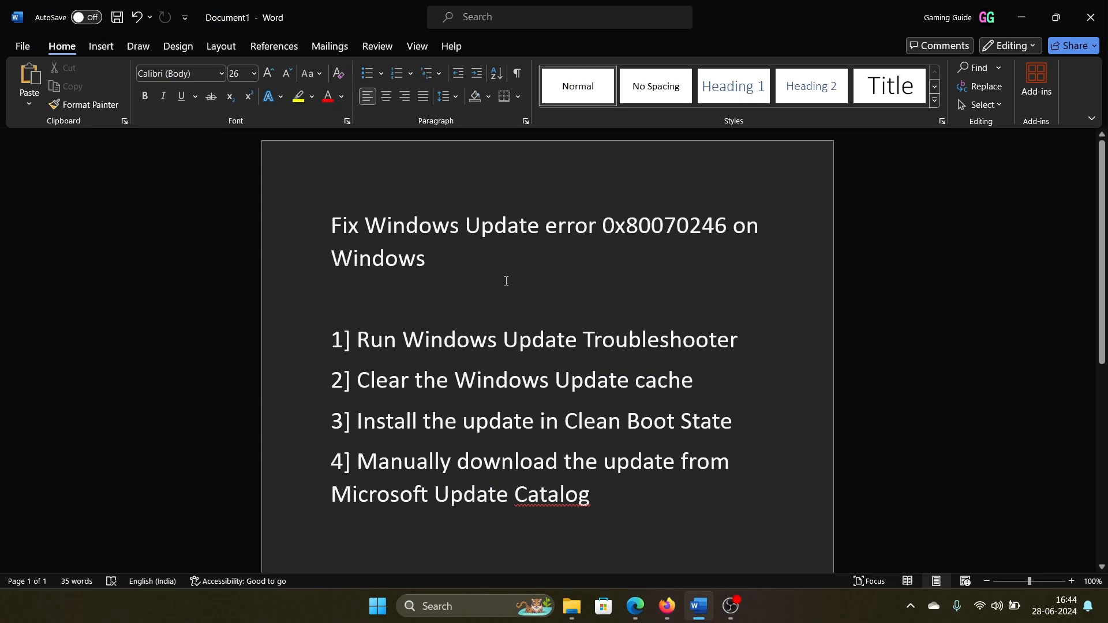
- Highlight the troubleshooter method in the Word fix list and open the Start Quick Link menu
{"action": "left_click", "coordinate": [332, 299]}
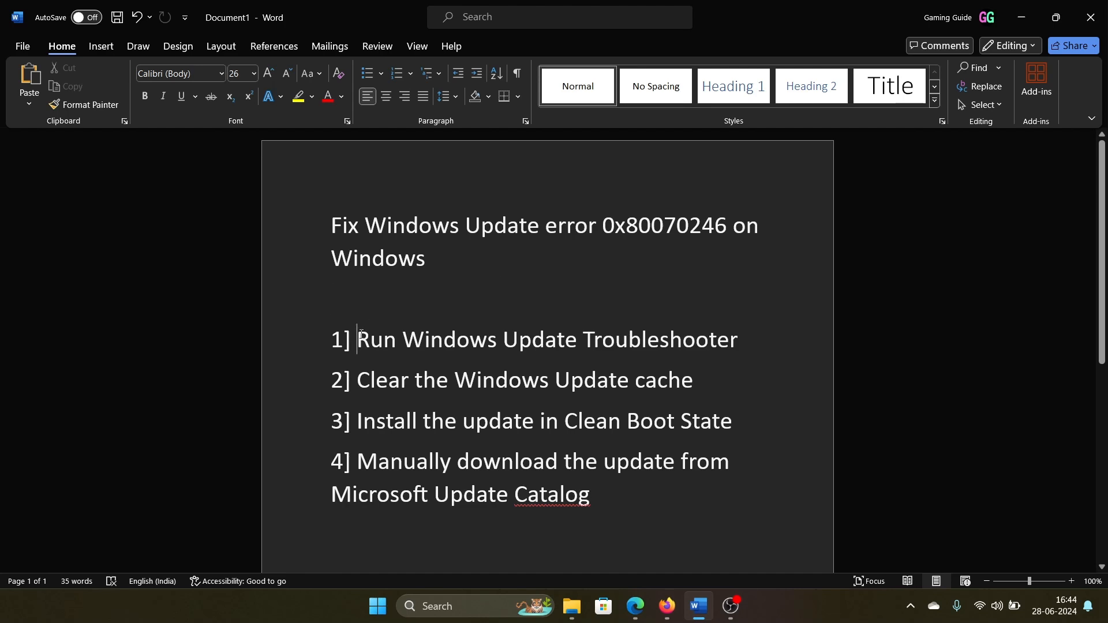
{"action": "double_click", "coordinate": [544, 340]}
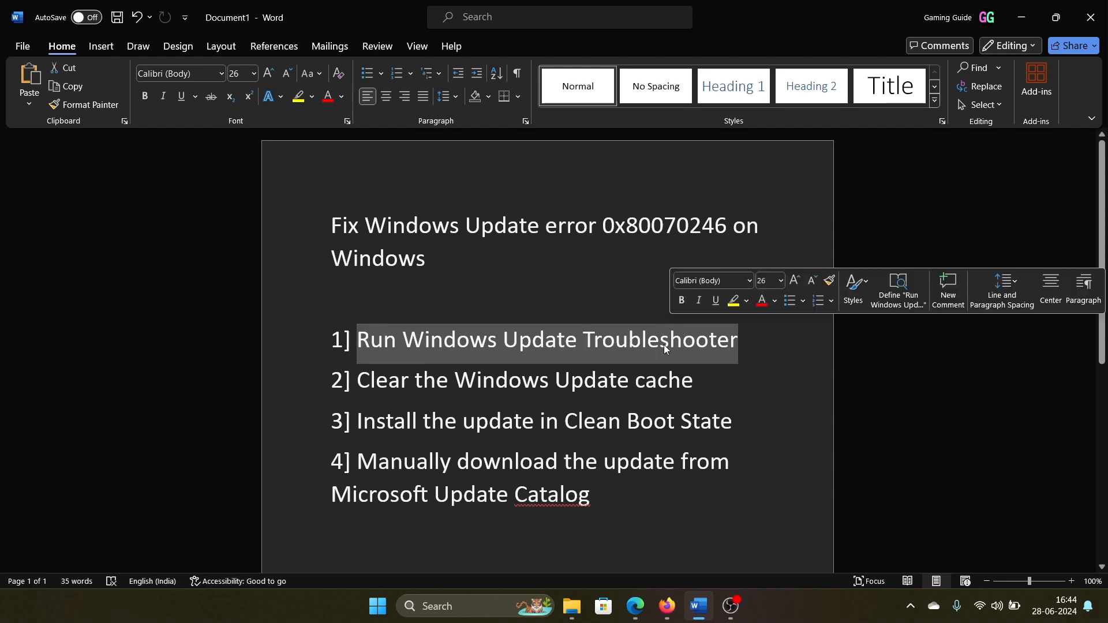
{"action": "right_click", "coordinate": [377, 611]}
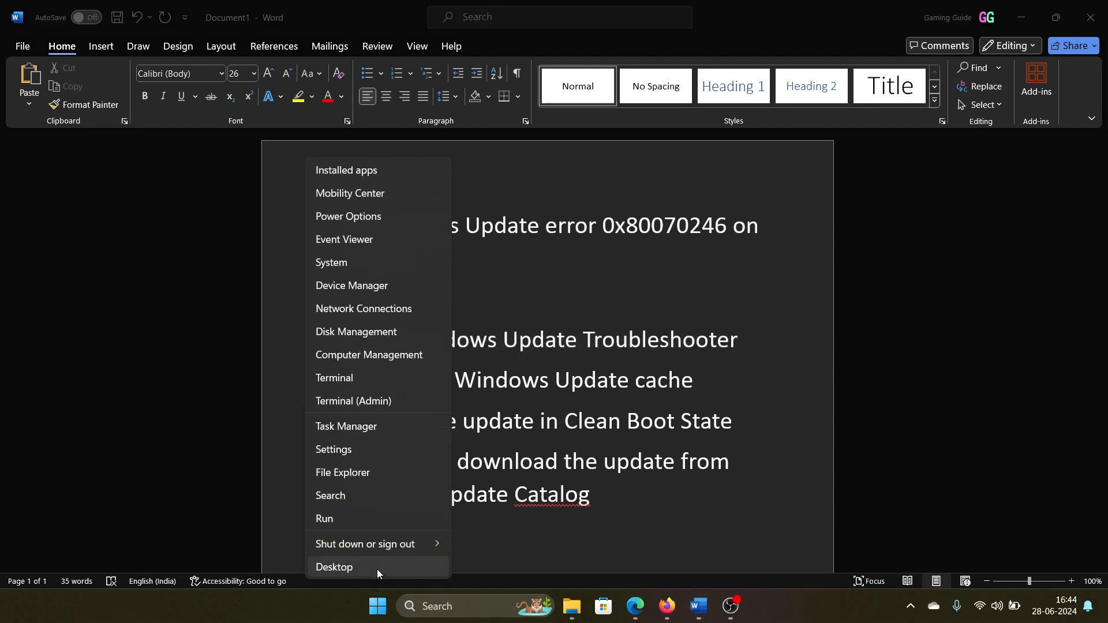
- Run the Windows Update troubleshooter under System > Troubleshoot, then highlight the cache-clearing method
{"action": "left_click", "coordinate": [332, 450]}
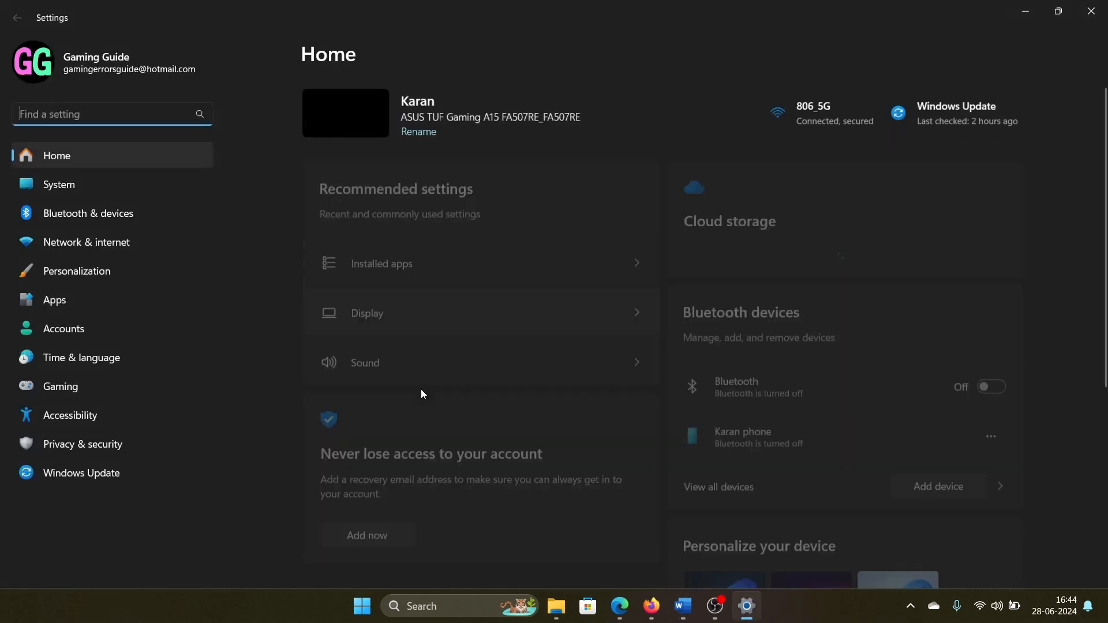
{"action": "left_click", "coordinate": [59, 185]}
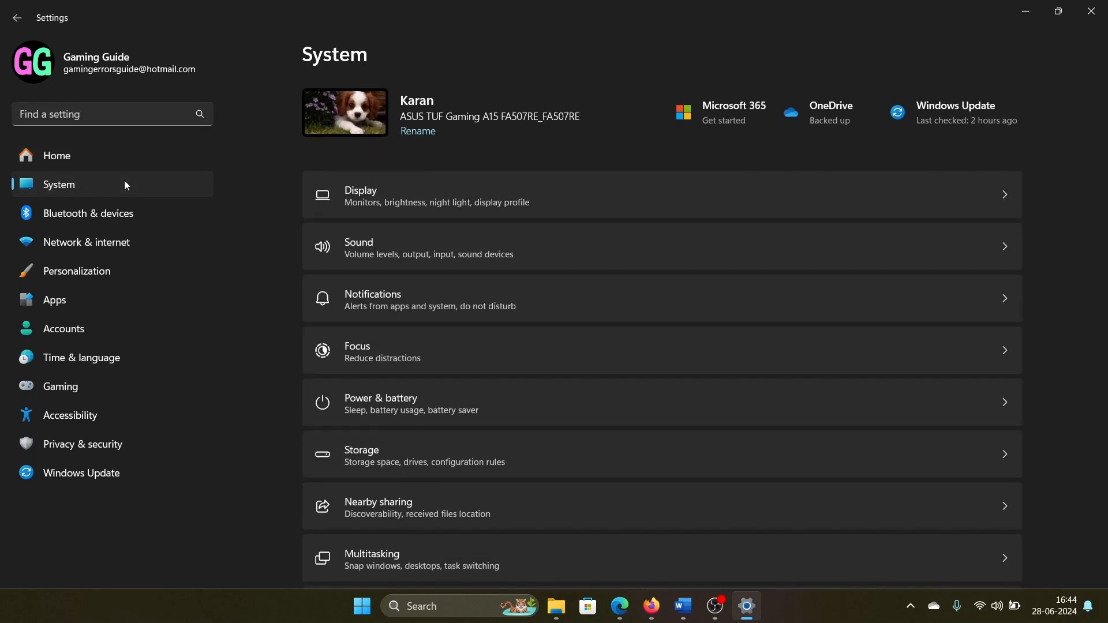
{"action": "scroll", "scroll_direction": "down", "scroll_amount": 3}
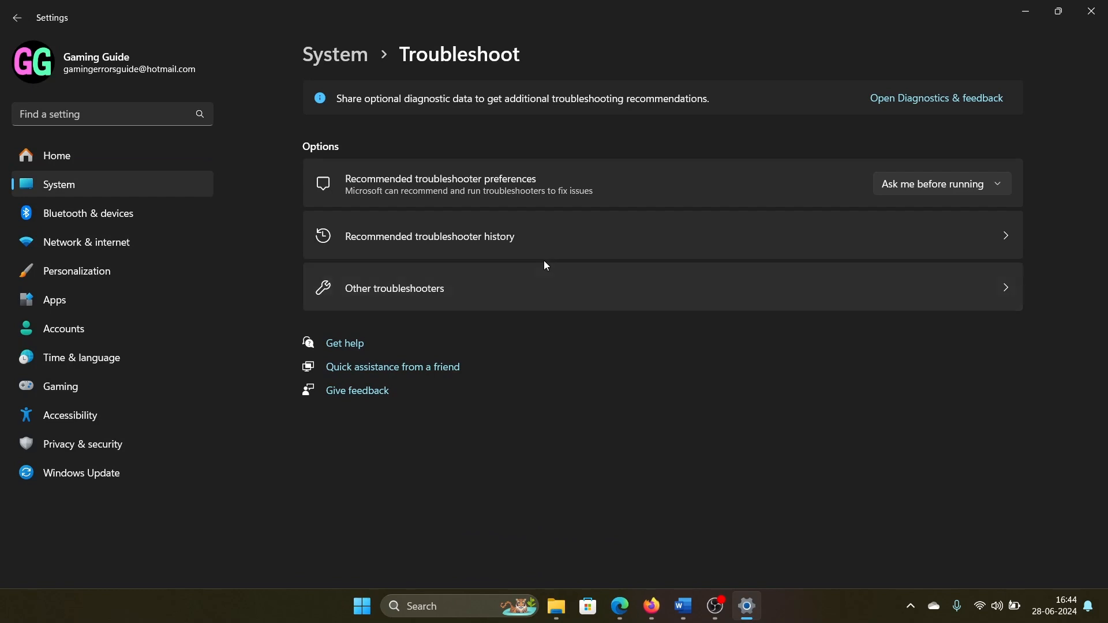
{"action": "left_click", "coordinate": [393, 288]}
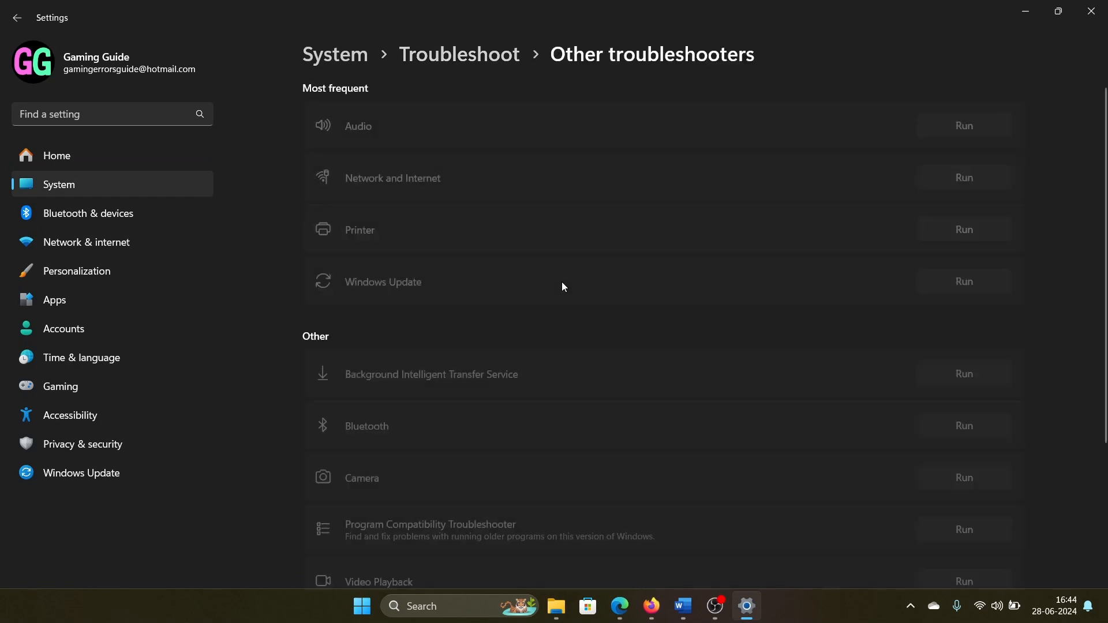
{"action": "left_click", "coordinate": [963, 281]}
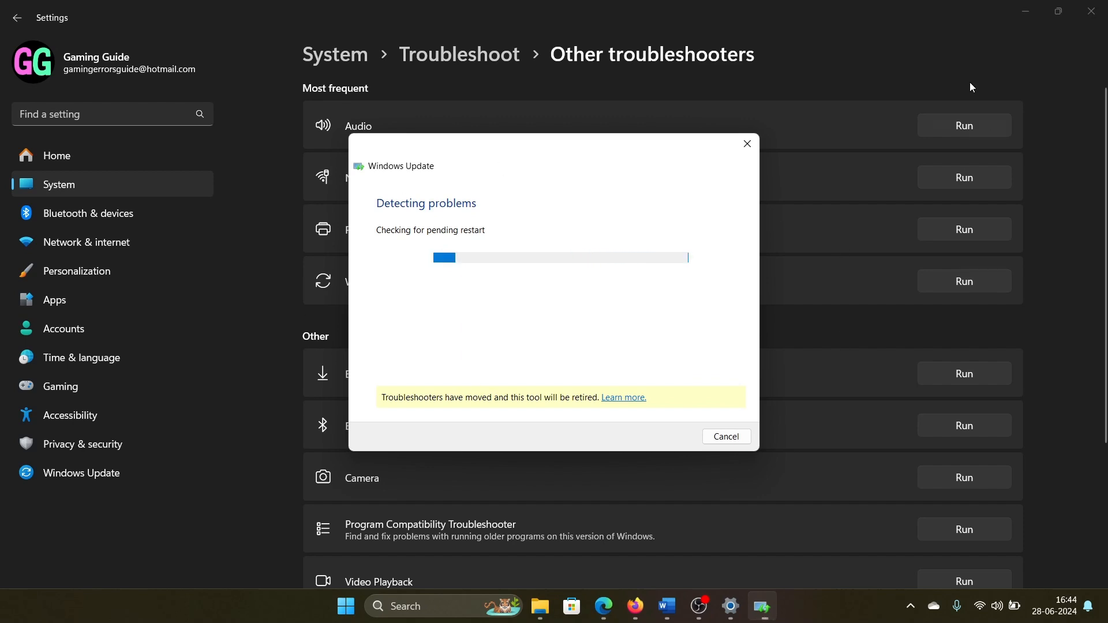
{"action": "left_click", "coordinate": [680, 606]}
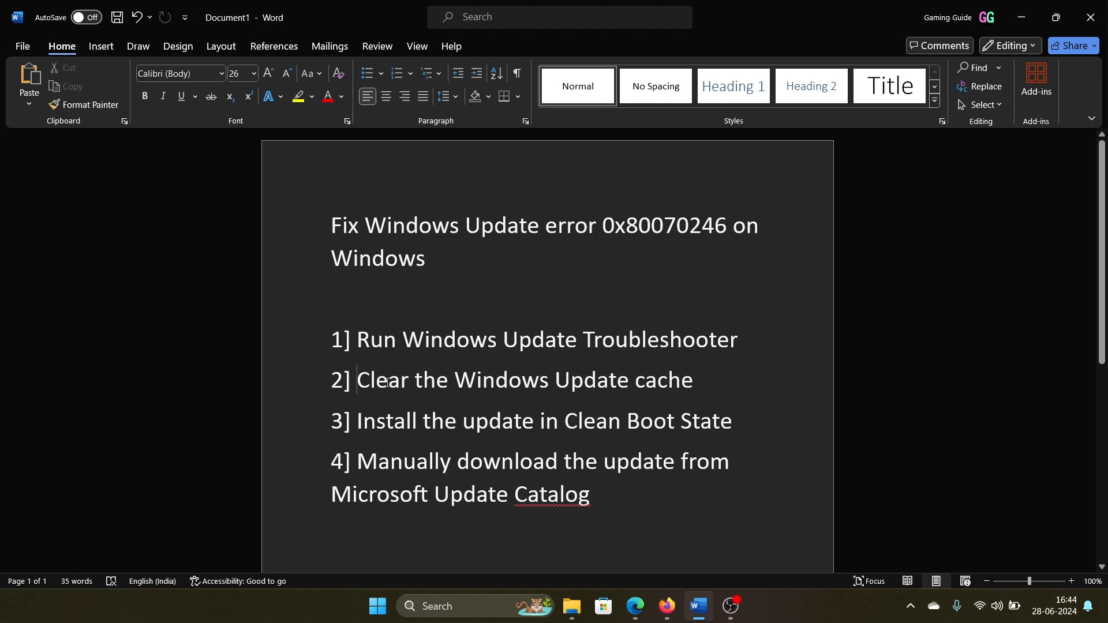
{"action": "triple_click", "coordinate": [523, 380]}
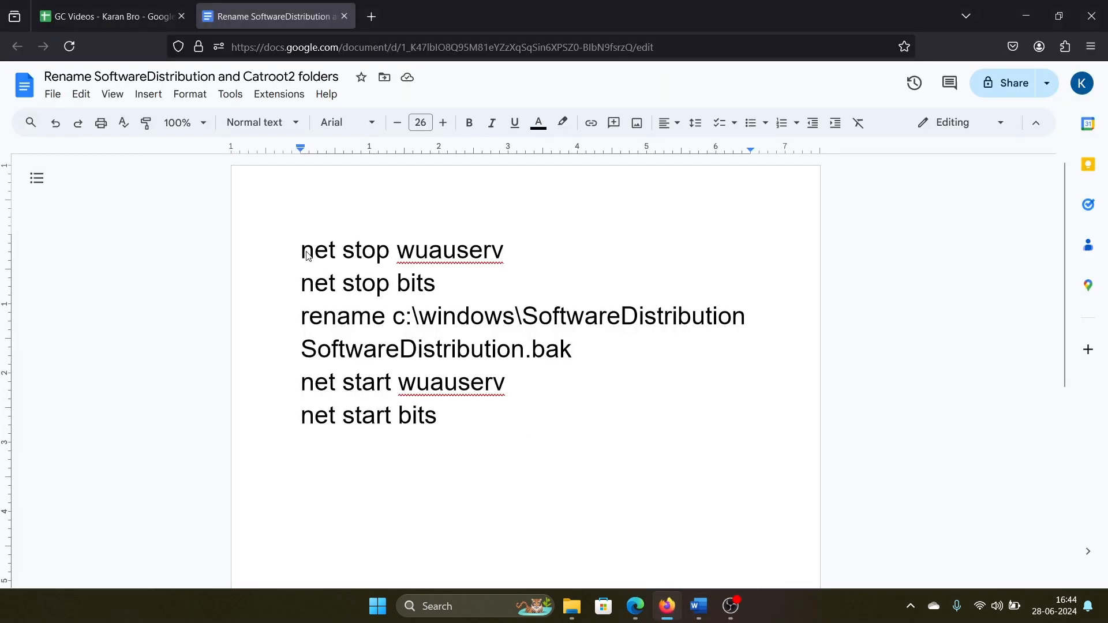
- Select the net stop, rename SoftwareDistribution and net start commands, then return to the document
{"action": "double_click", "coordinate": [317, 250]}
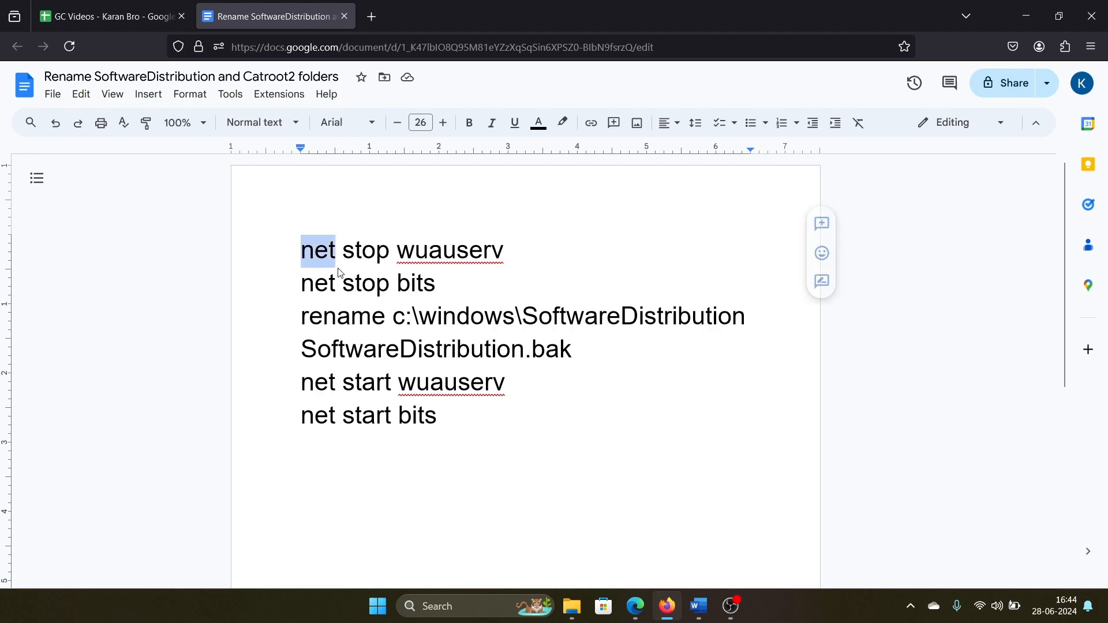
{"action": "left_click_drag", "start_coordinate": [318, 249], "coordinate": [453, 415]}
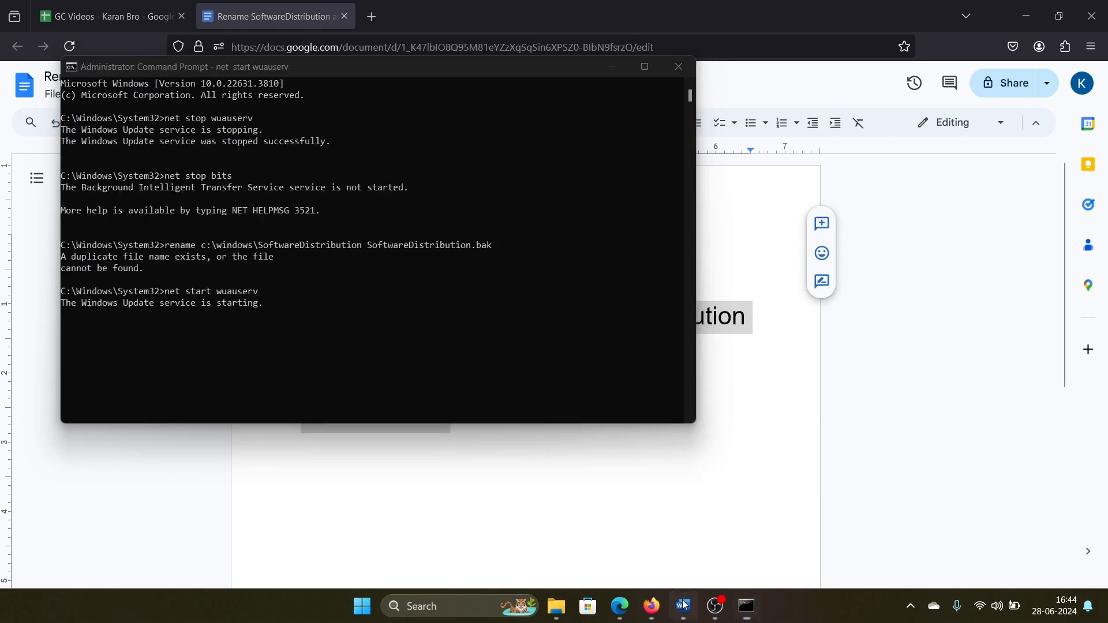
{"action": "left_click", "coordinate": [679, 611]}
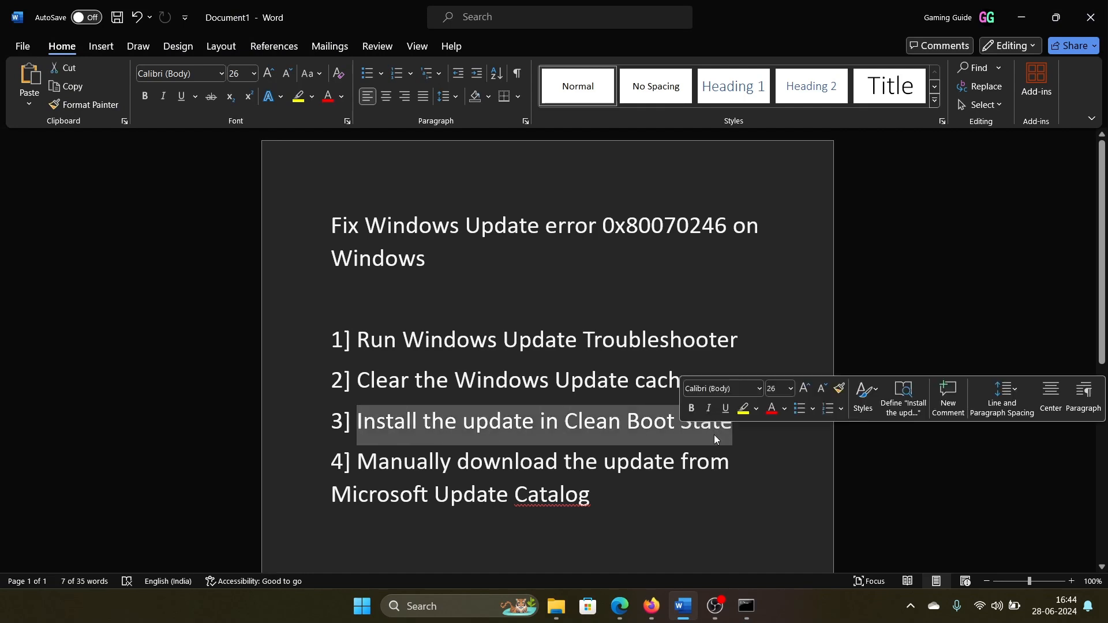
{"action": "mouse_move", "coordinate": [670, 404]}
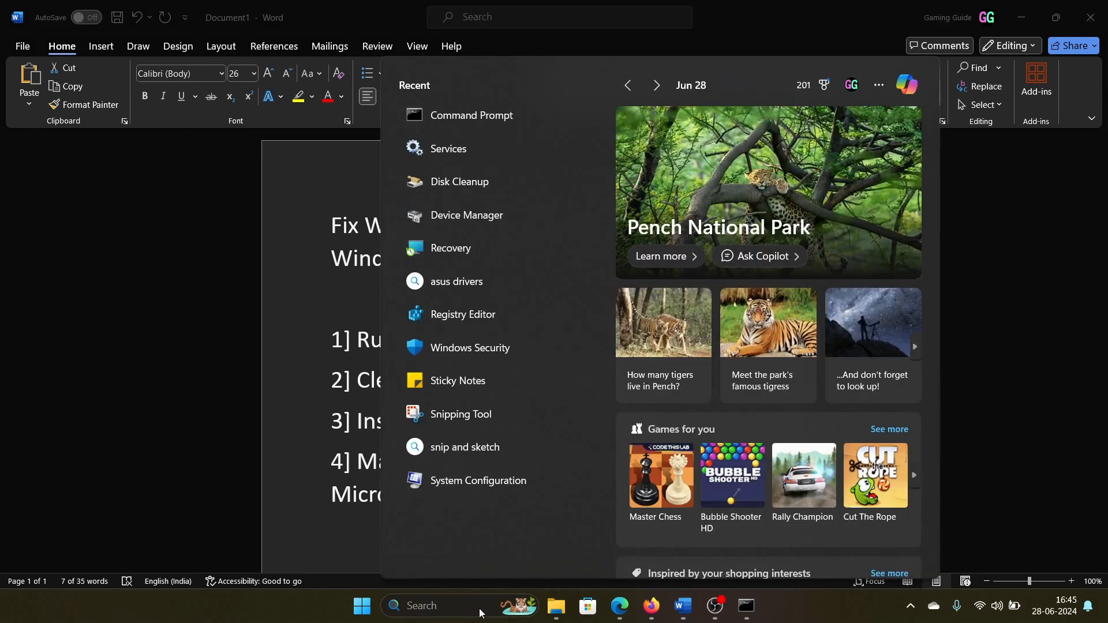
- Open System Configuration's Services tab, hide all Microsoft services and disable the rest
{"action": "type", "text": "system Configuration"}
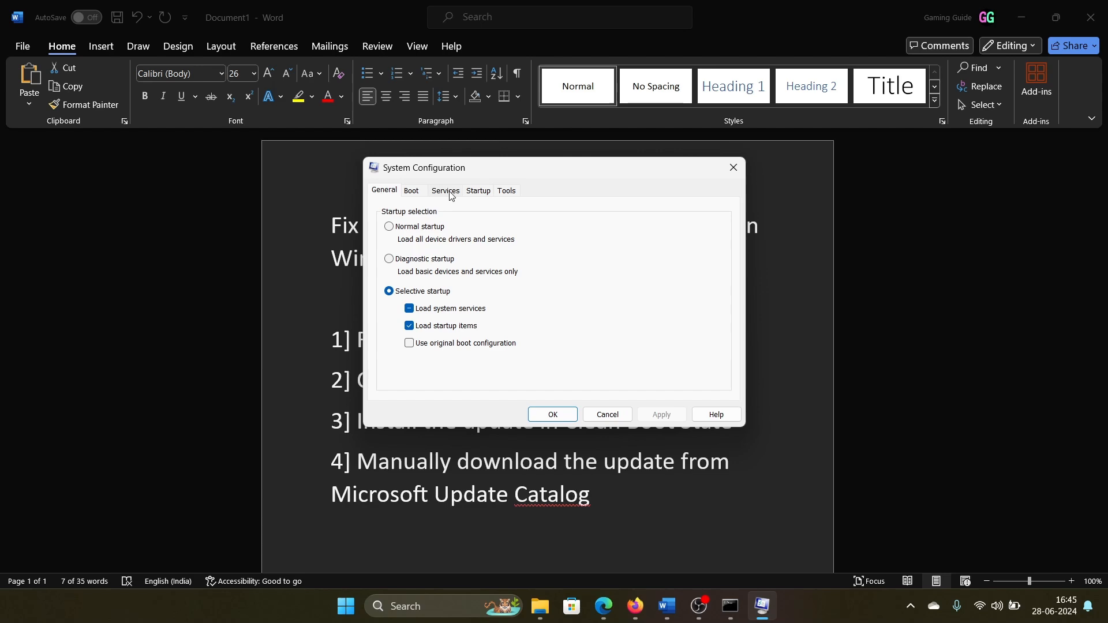
{"action": "left_click", "coordinate": [445, 190]}
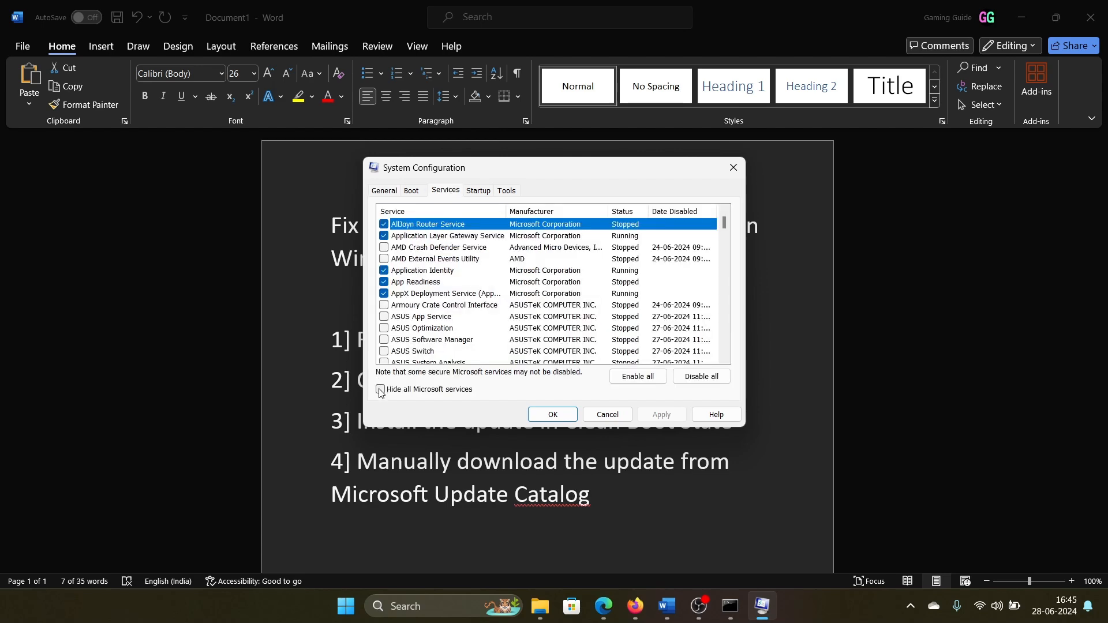
{"action": "left_click", "coordinate": [380, 392]}
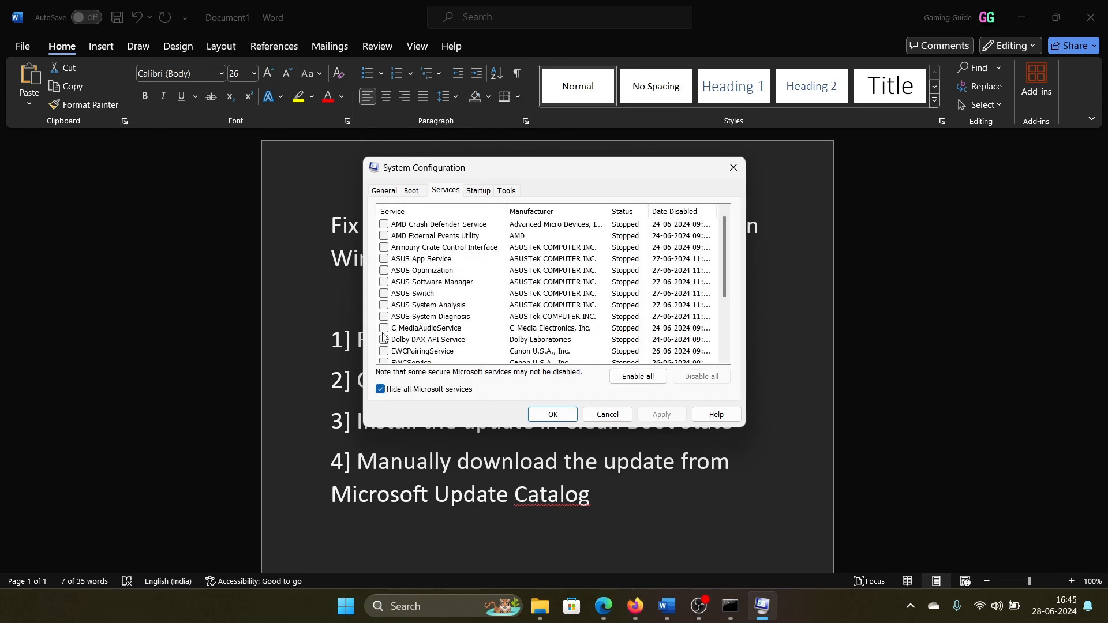
{"action": "left_click", "coordinate": [383, 317]}
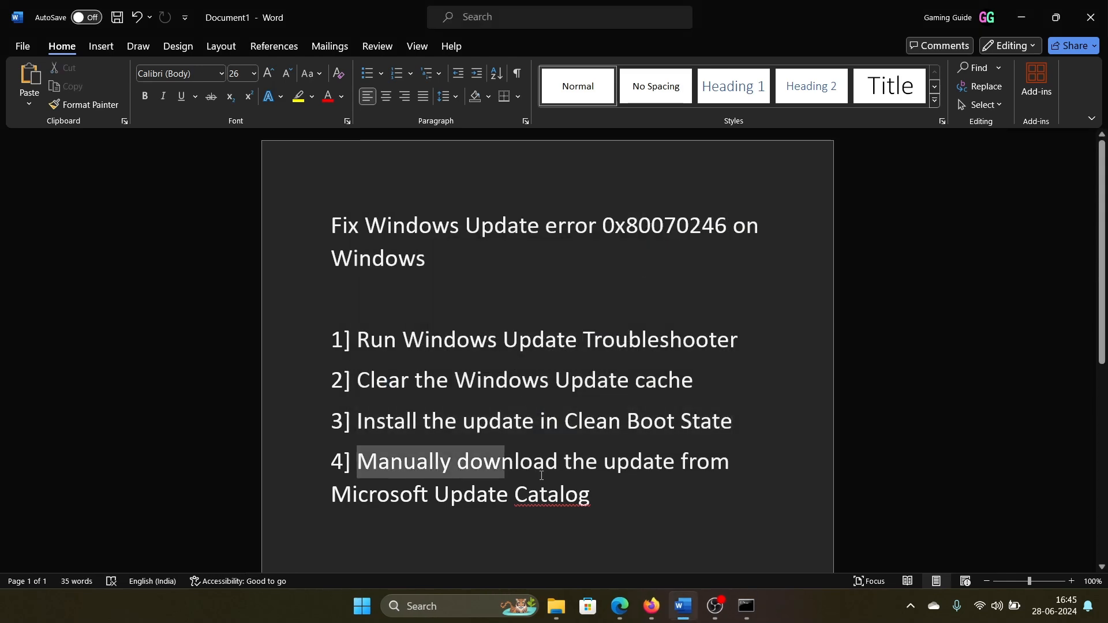
- Highlight the fourth method about manual download from Microsoft Update Catalog
{"action": "left_click", "coordinate": [561, 551]}
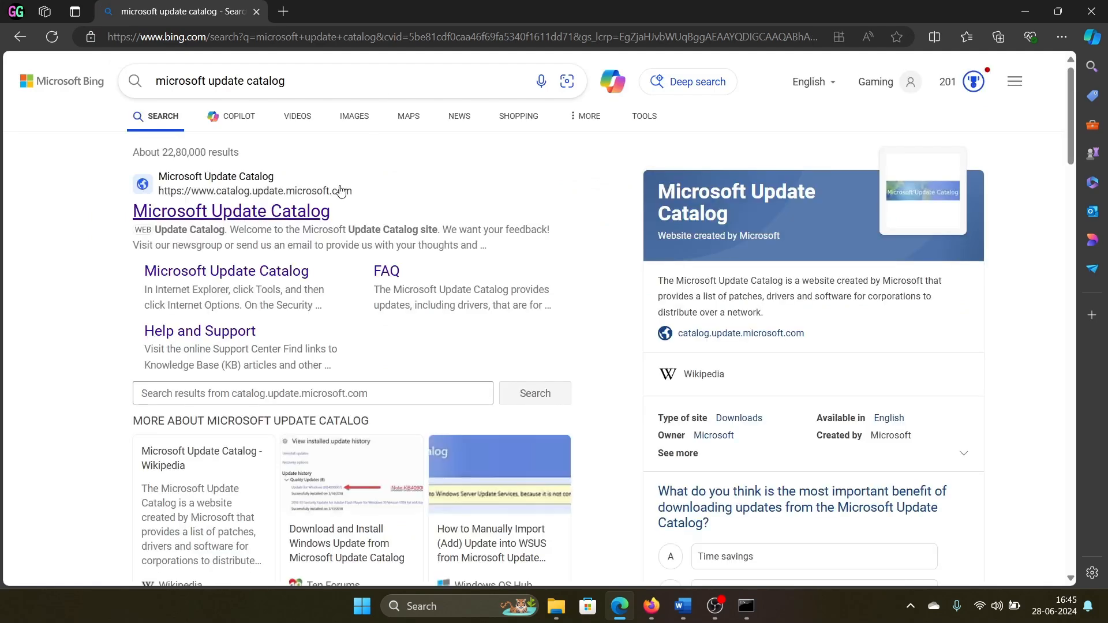
- Open the Microsoft Update Catalog site from Bing and search it for 06/2024
{"action": "left_click", "coordinate": [231, 211]}
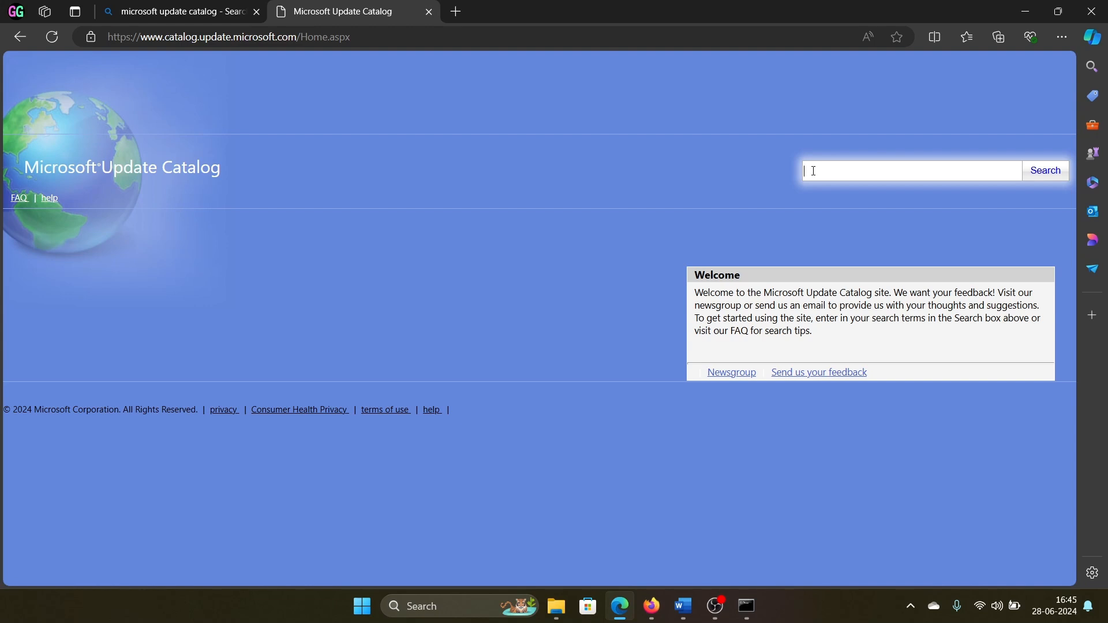
{"action": "type", "text": "06/2024"}
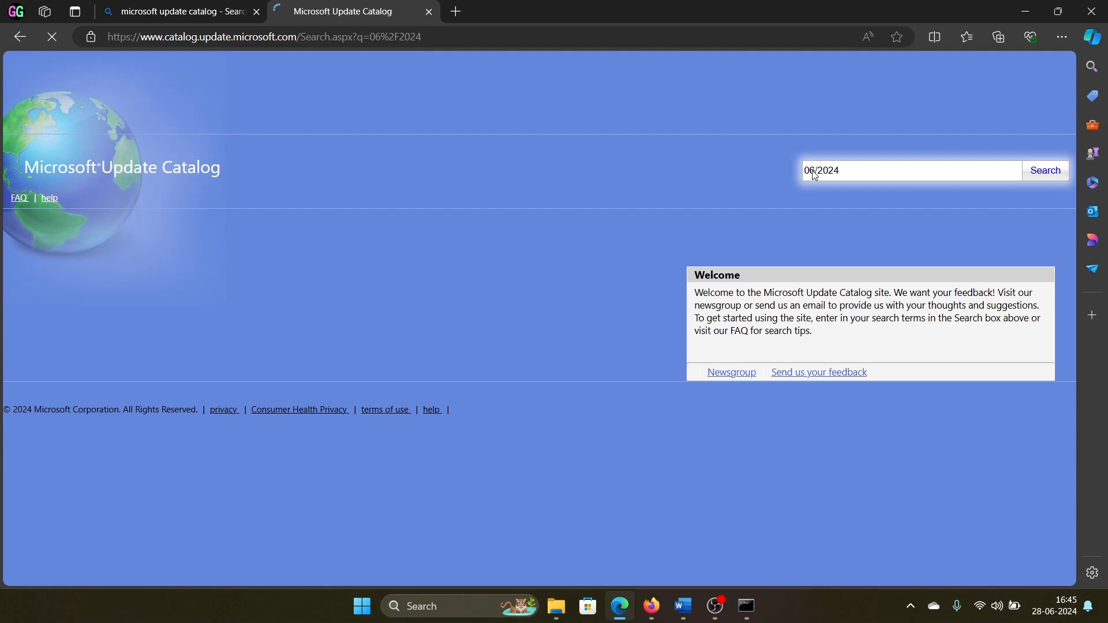
{"action": "left_click", "coordinate": [1044, 171]}
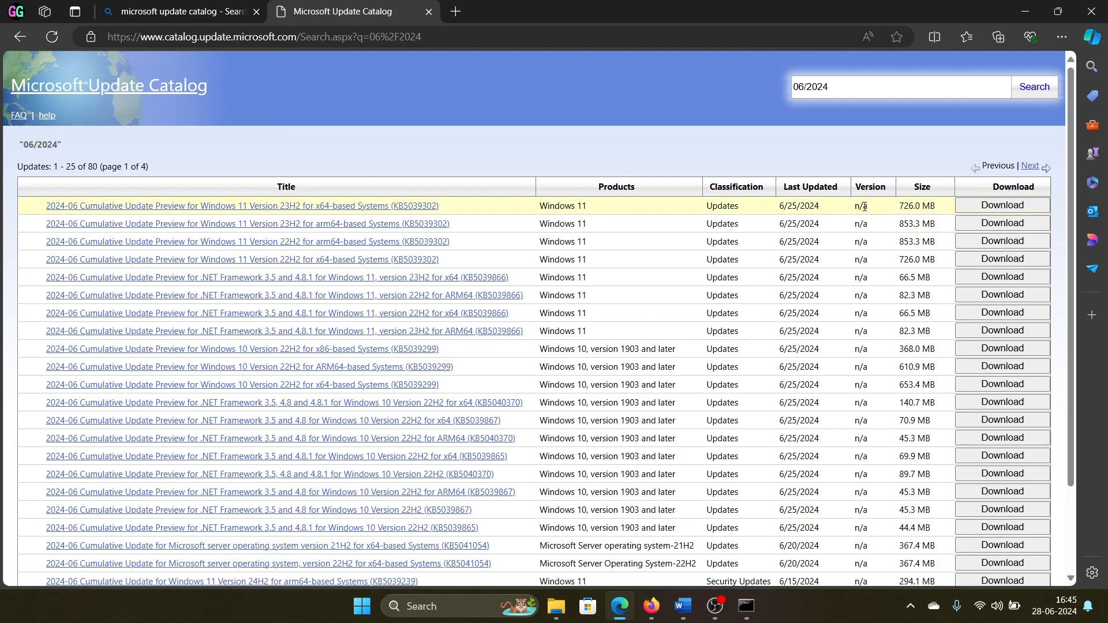
- Download the KB5039302 Windows 11 23H2 x64 .msu file and close the download popup
{"action": "left_click", "coordinate": [1001, 205]}
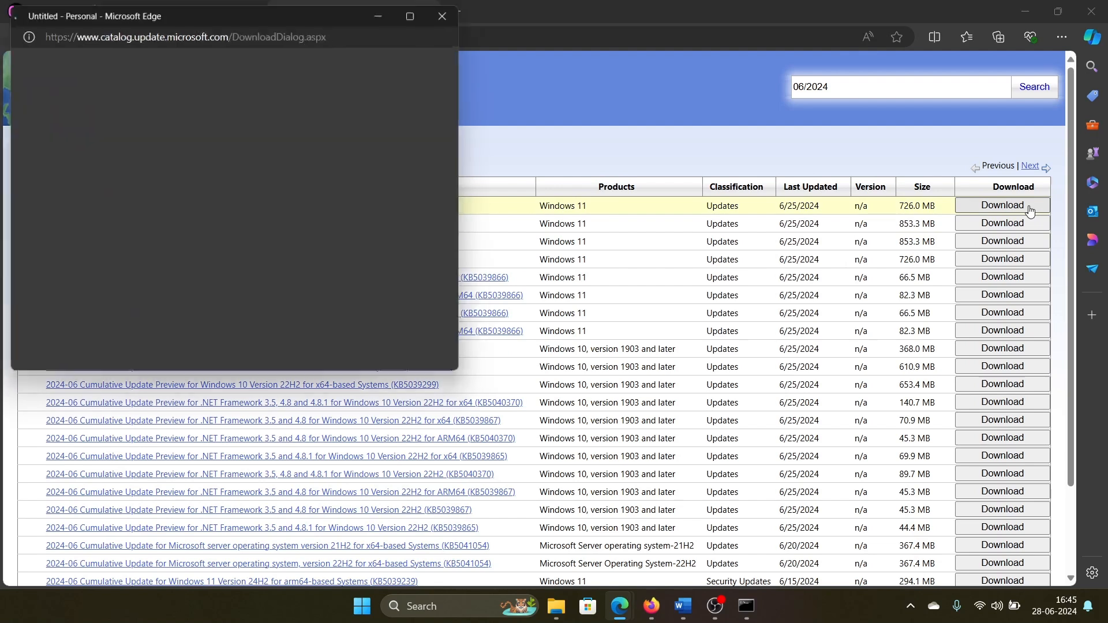
{"action": "left_click", "coordinate": [1000, 205]}
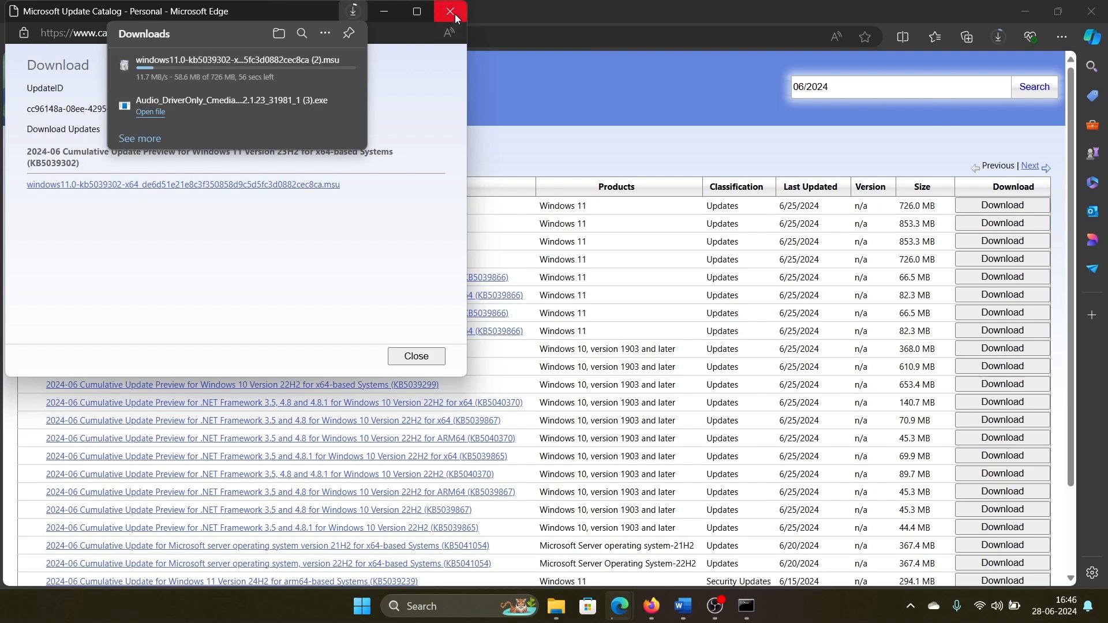
{"action": "left_click", "coordinate": [451, 11]}
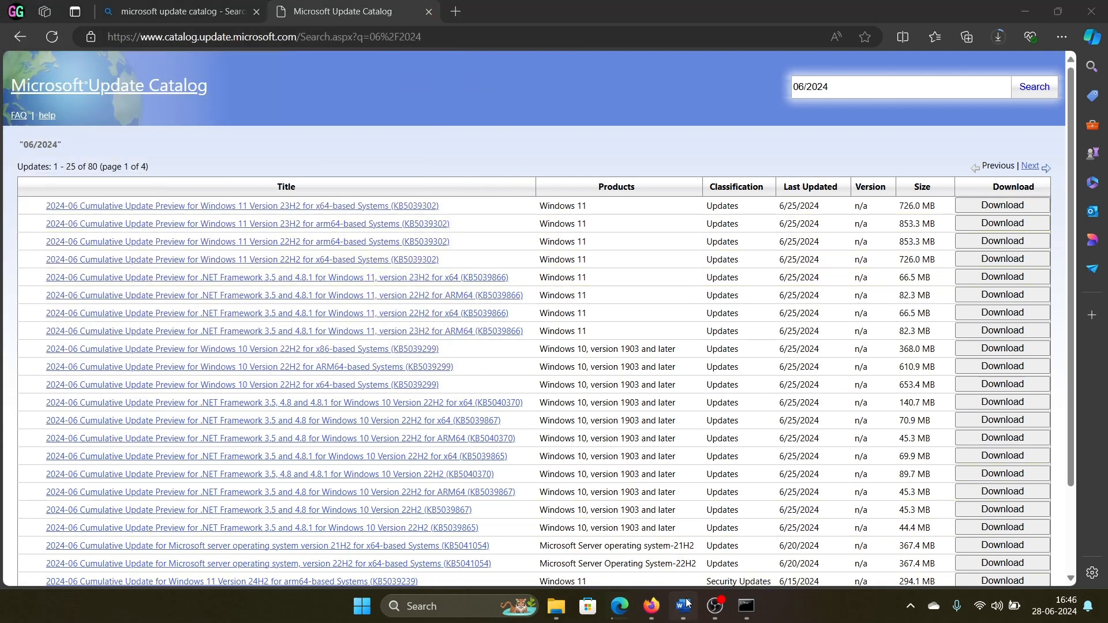
{"action": "left_click", "coordinate": [683, 611]}
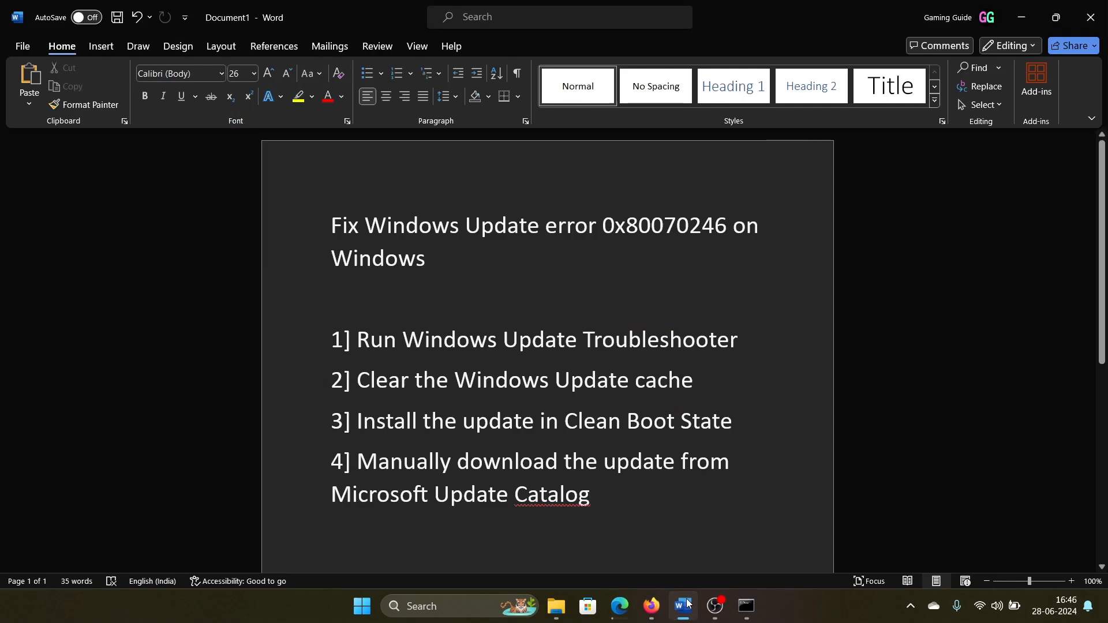
{"action": "left_click", "coordinate": [591, 494]}
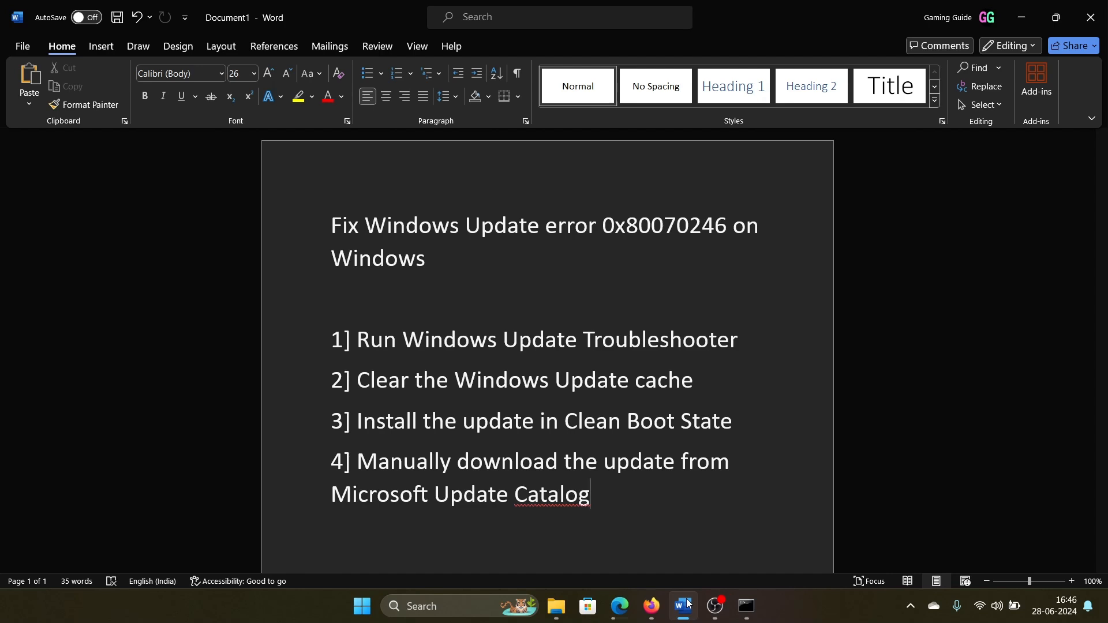